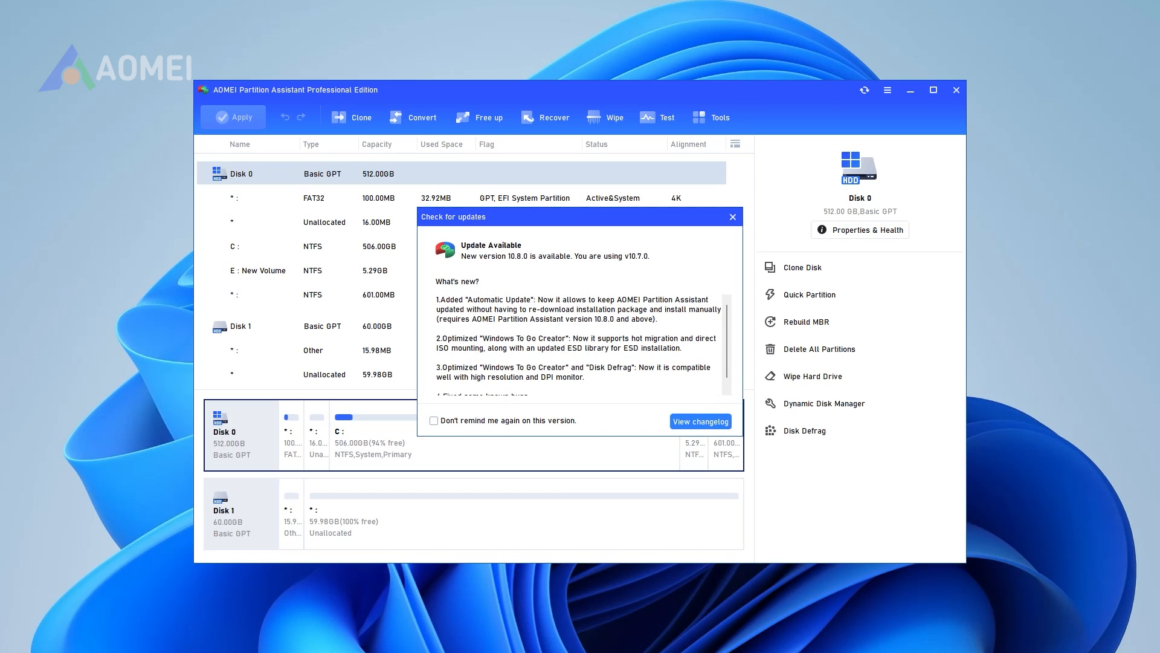
Step: Dismiss the update notice and bring up the action menu for Disk 1
left_click(733, 216)
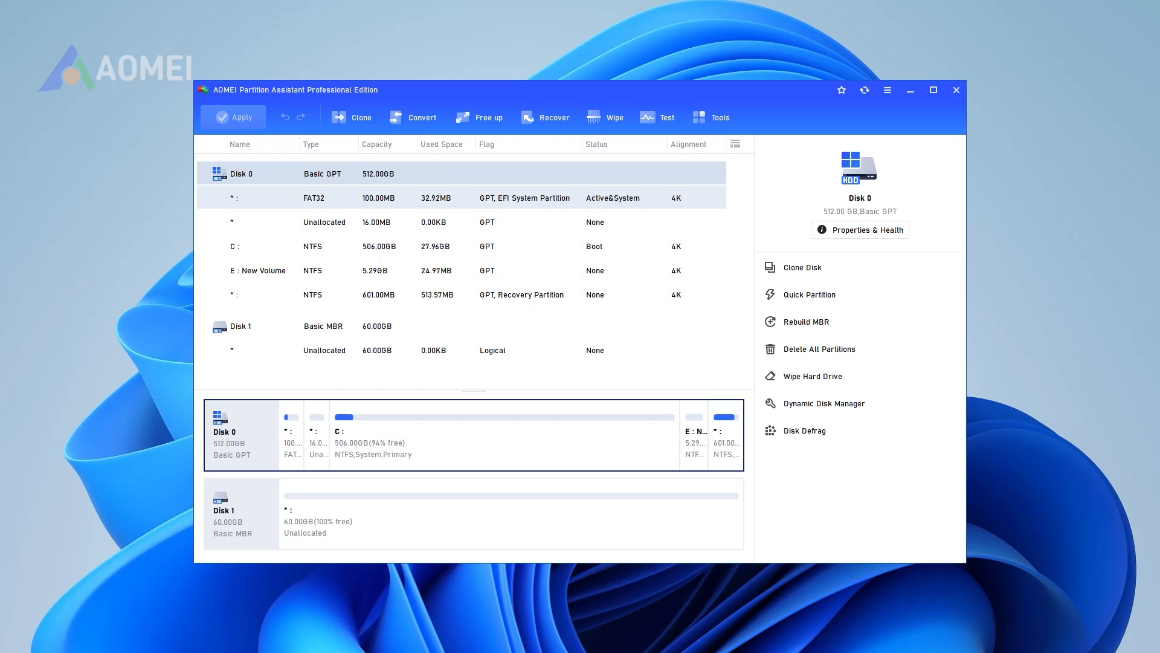
right_click(232, 325)
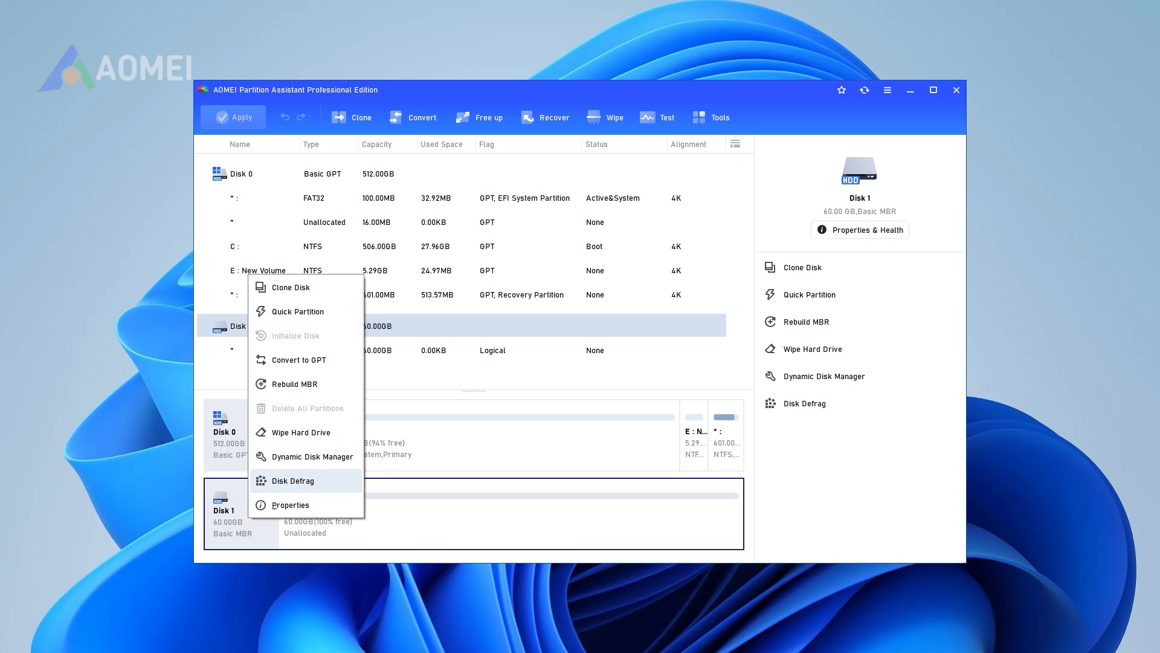
mouse_move(298, 361)
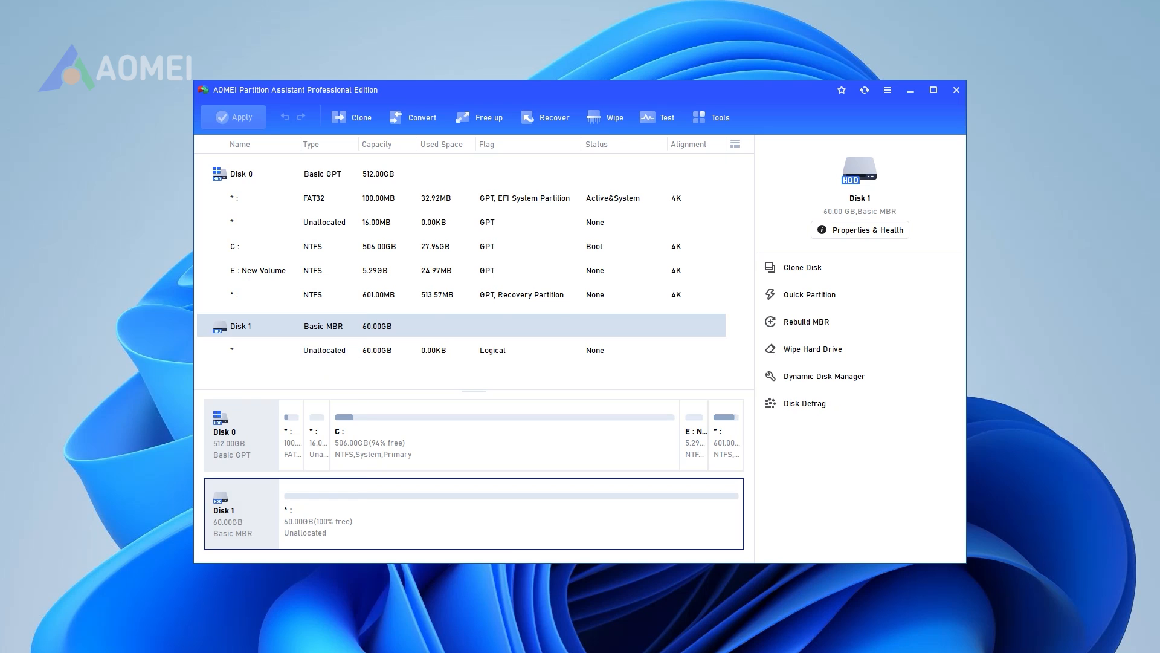
Step: Convert Disk 1 from MBR to GPT, applying and confirming the queued operation, then summon Windows Run
left_click(422, 117)
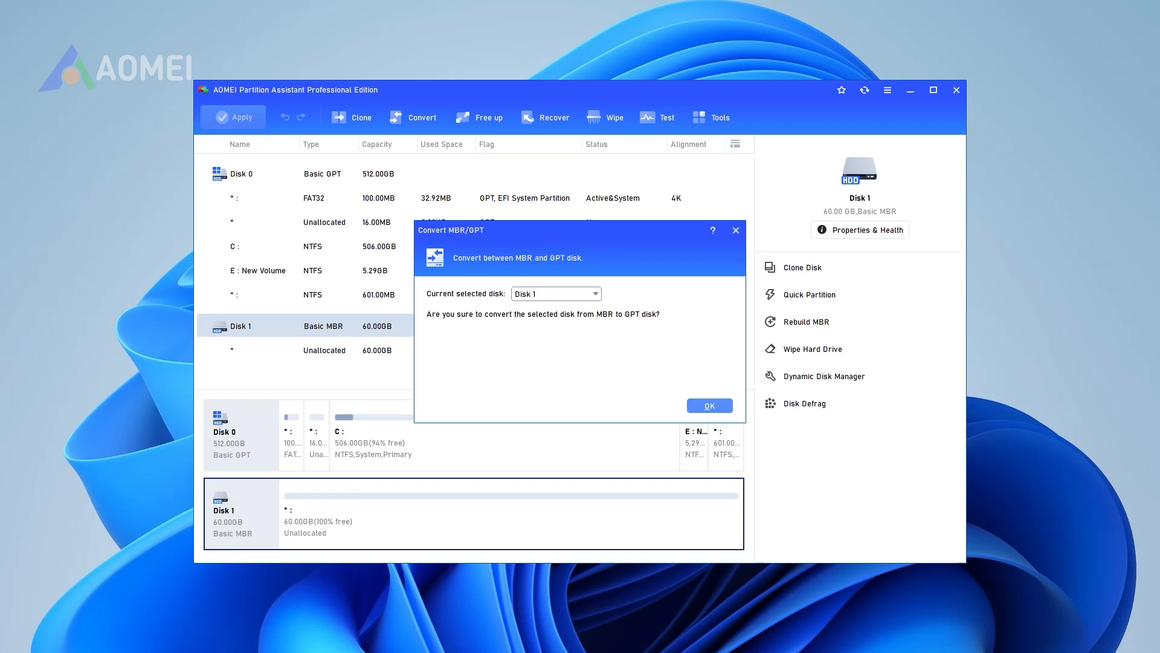
left_click(707, 406)
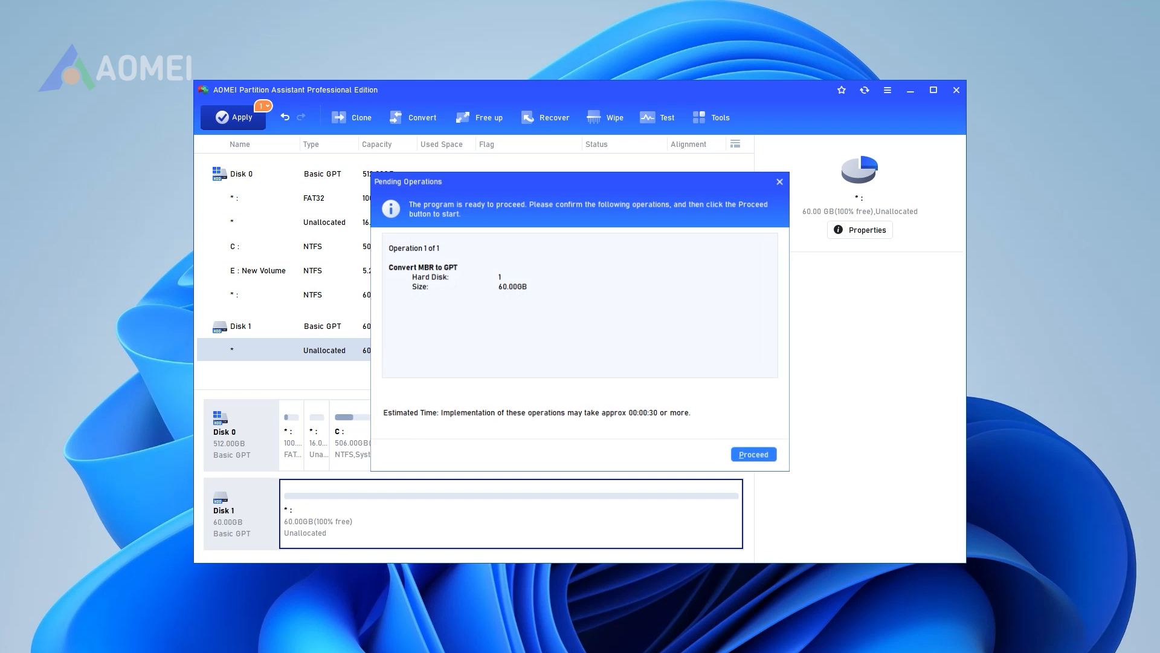
left_click(753, 453)
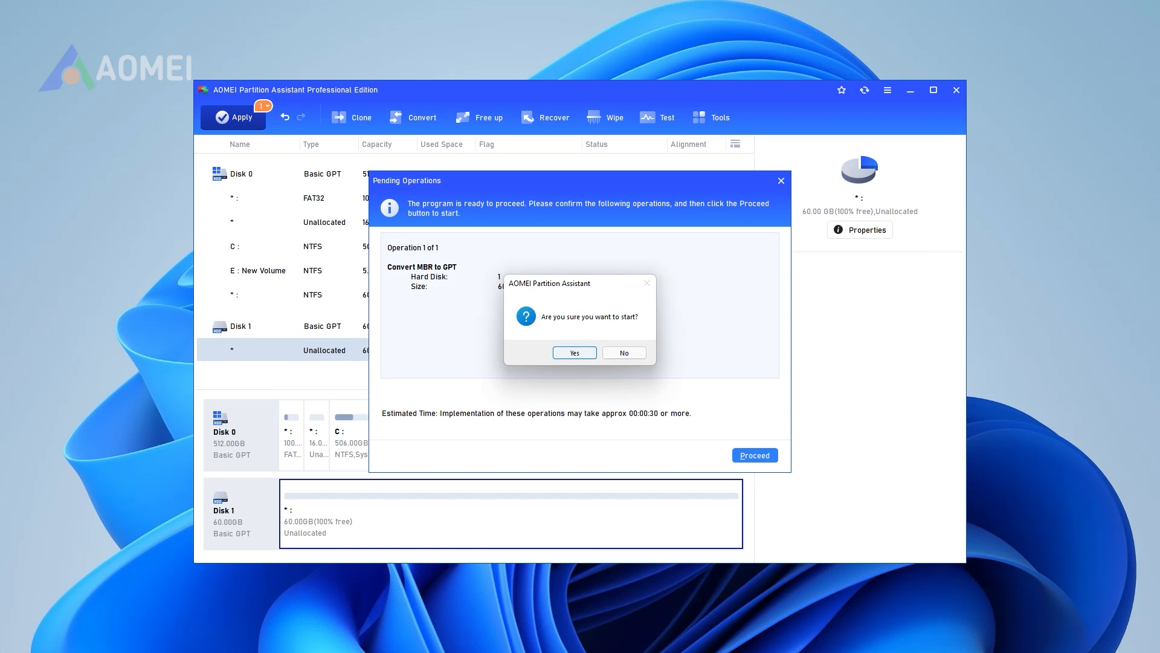
left_click(573, 351)
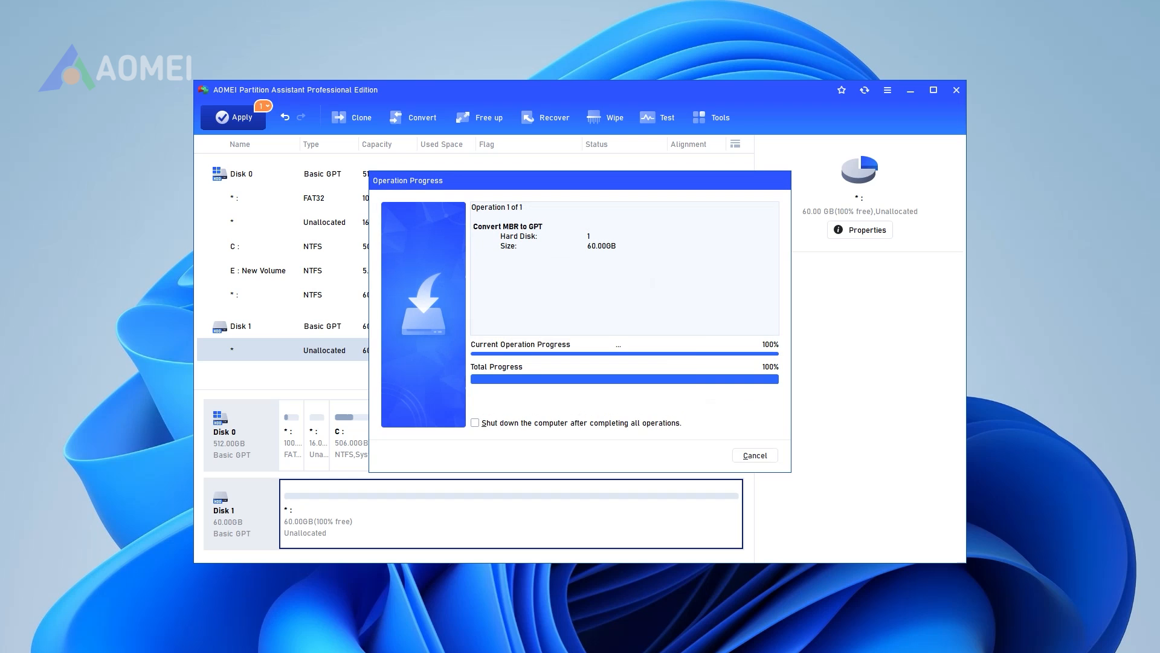
key("Win+r")
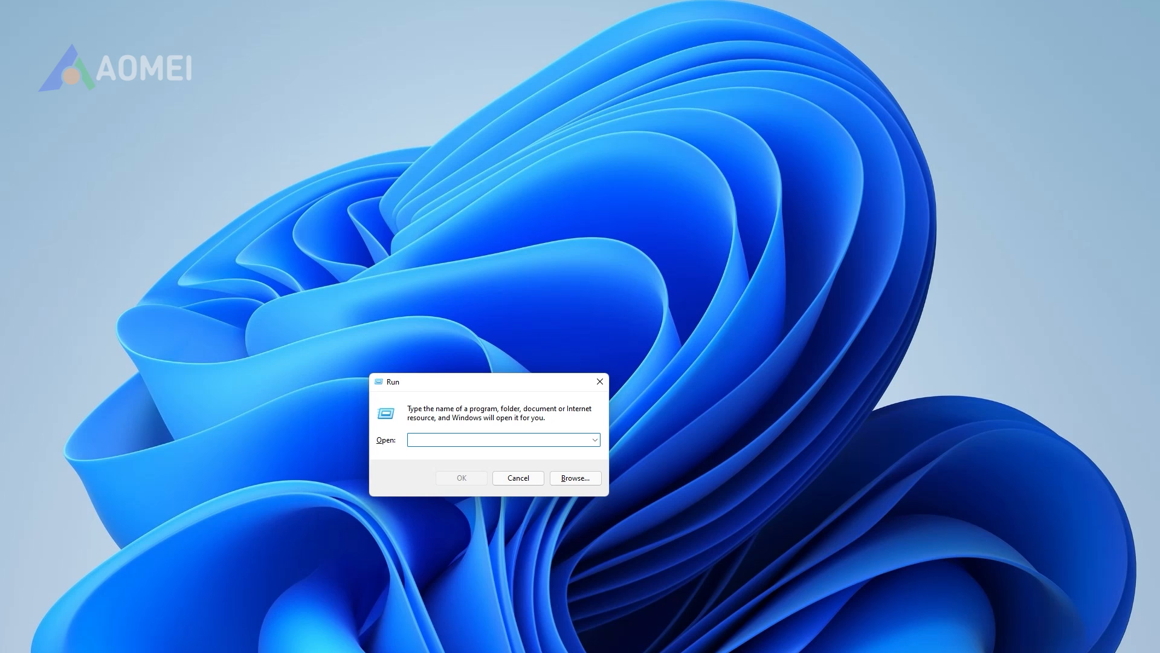
Step: Launch DiskPart by entering 'diskpart' in the Run box
left_click(503, 439)
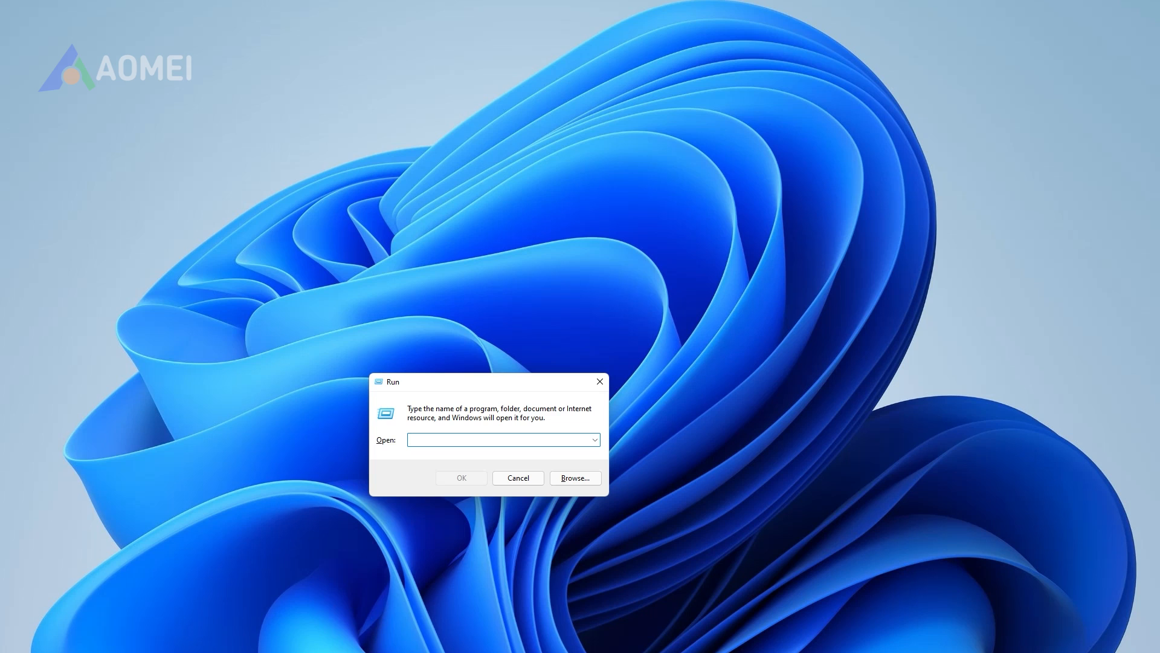
type("dis")
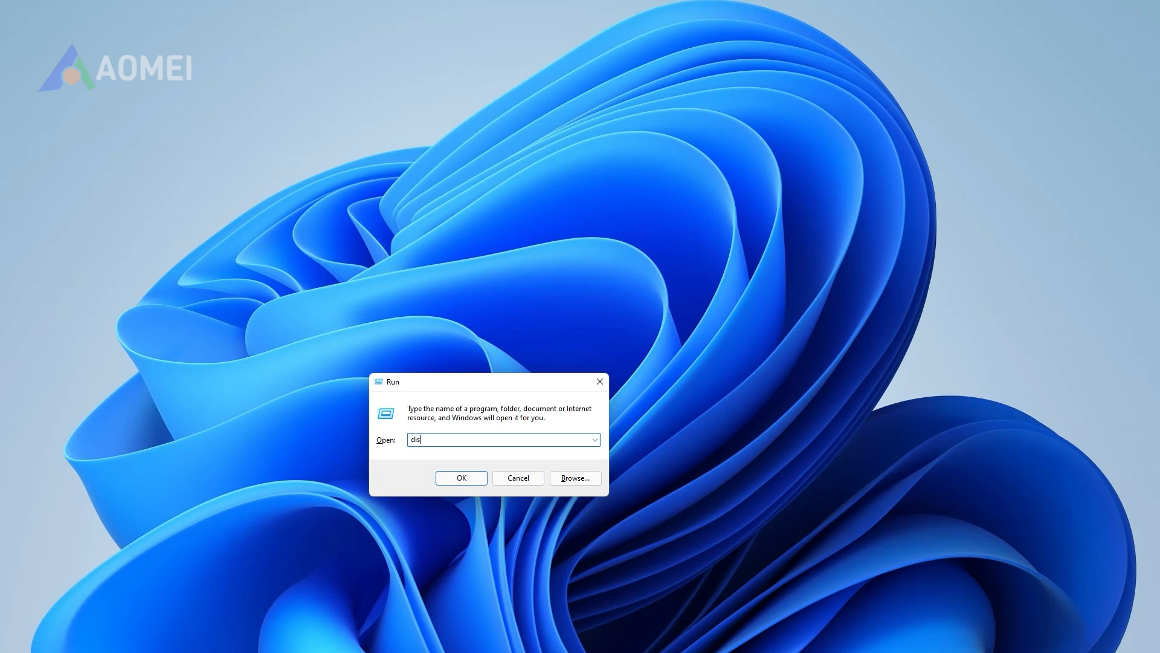
type("kpart")
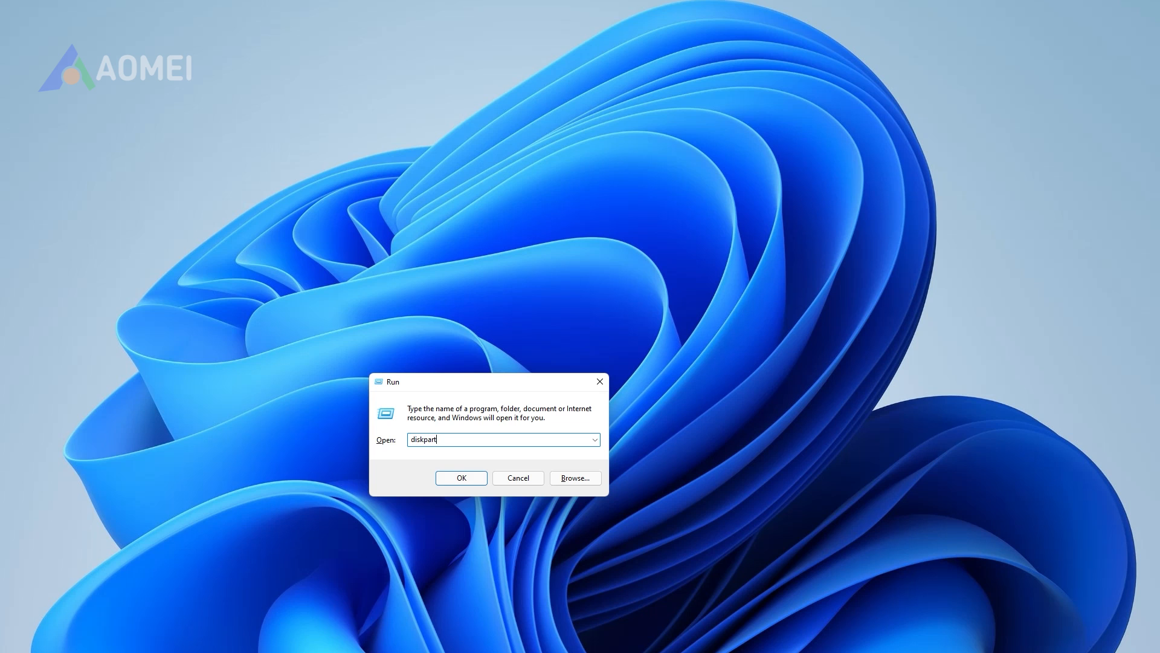
left_click(460, 478)
type("l")
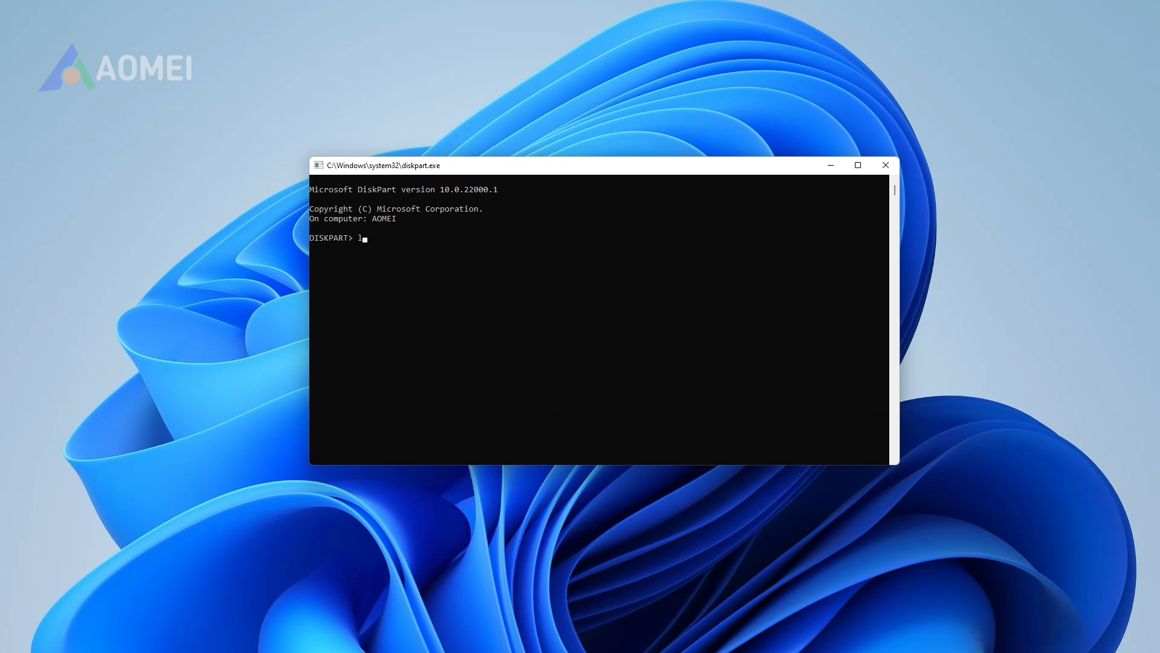
Step: Run 'list disk', 'select disk 1' and 'clean', then begin the 'convert gpt' command
type("ist")
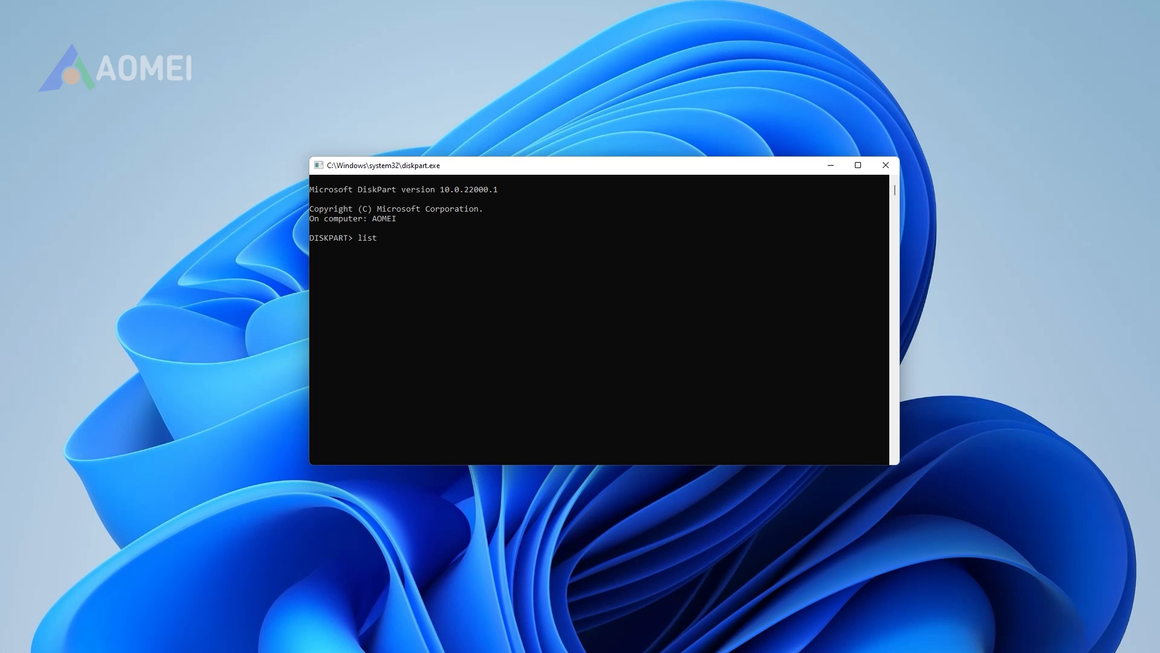
type("disk")
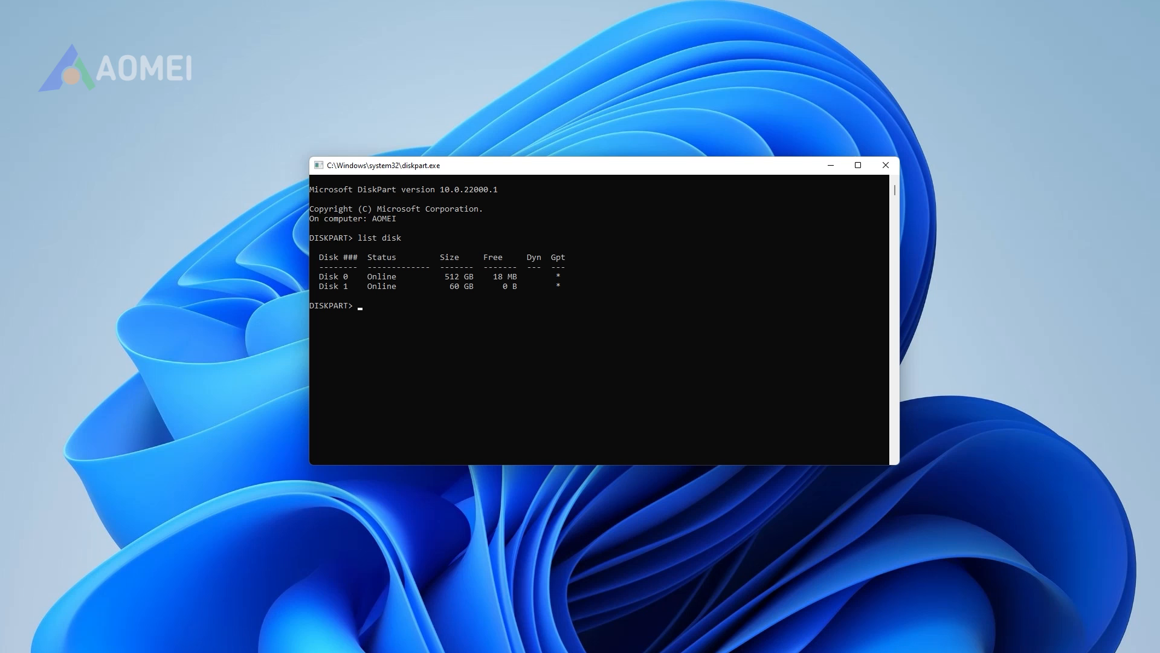
type("select d")
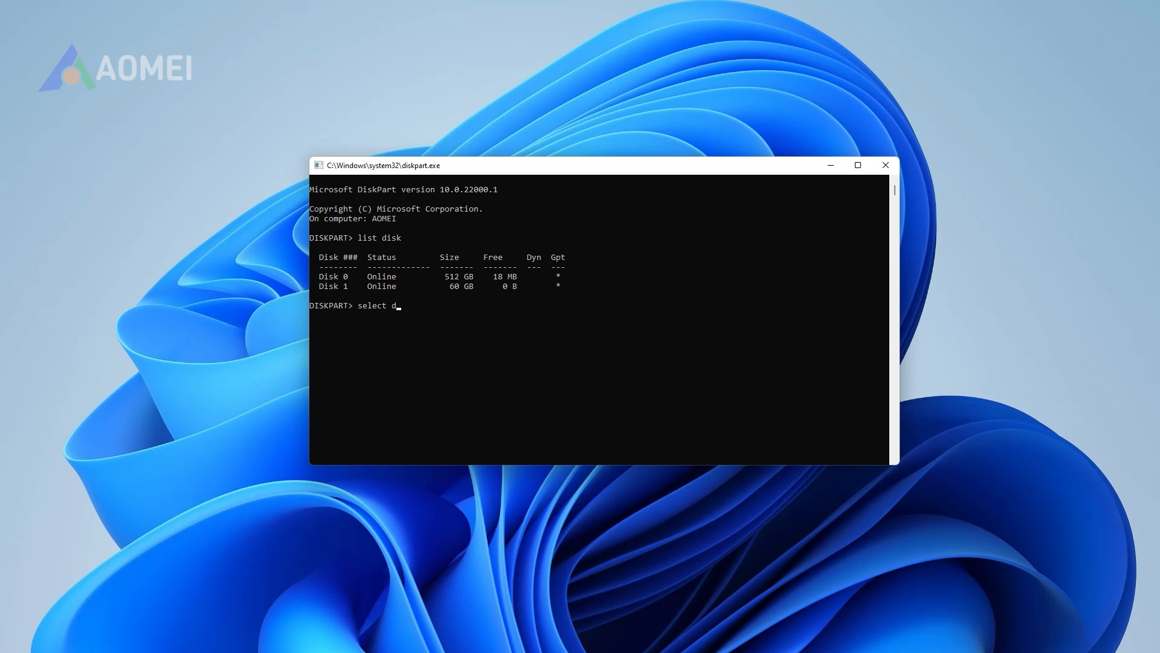
type("isk 1")
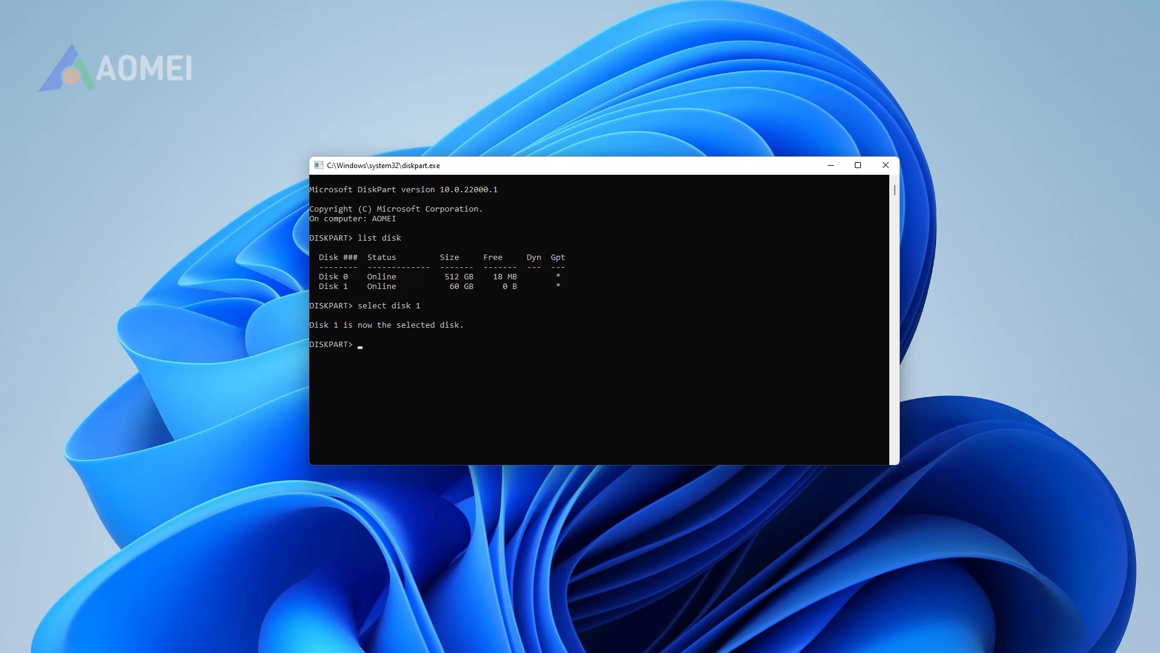
type("clean")
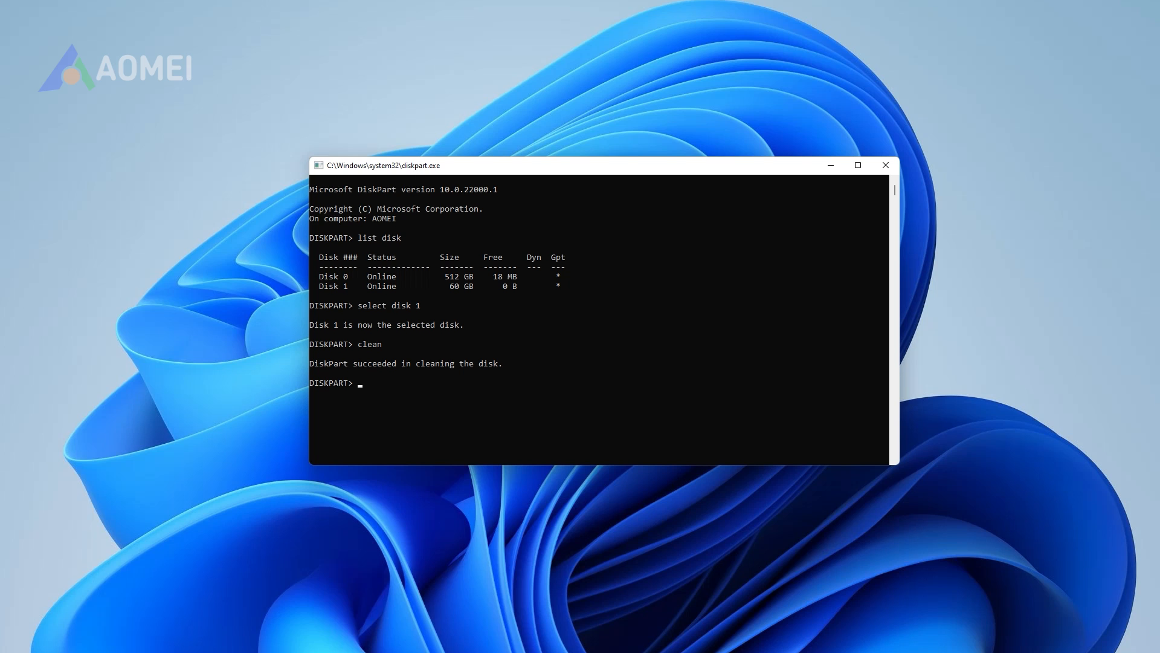
type("con")
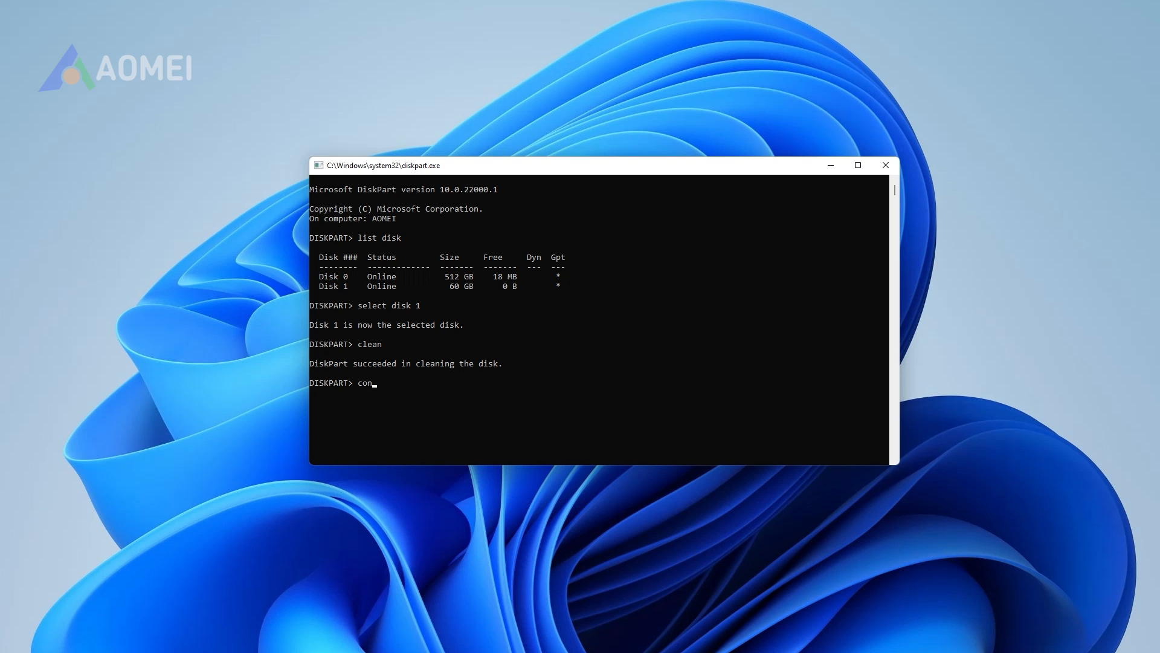